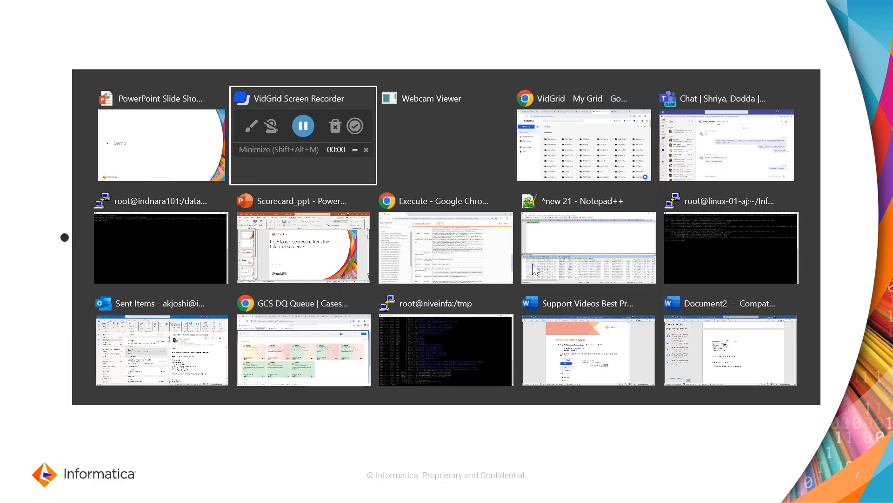
{"action": "mouse_move", "coordinate": [160, 237]}
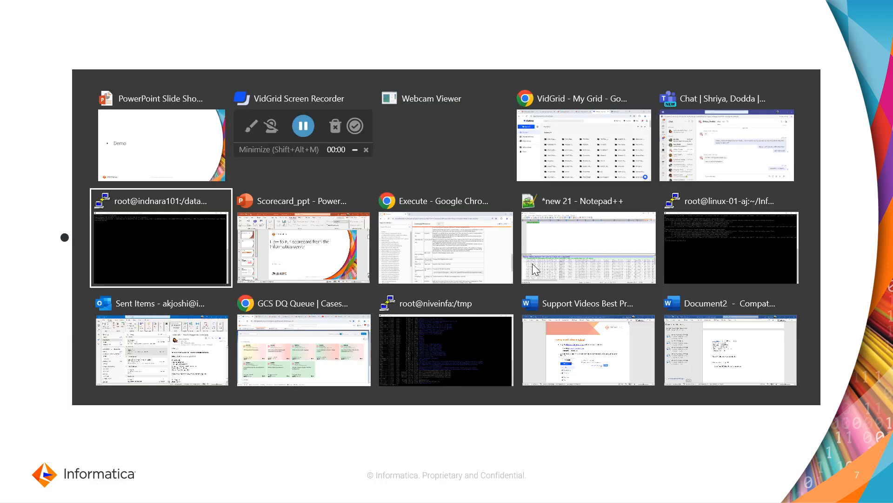
Bring the root@indnara101 PuTTY window to the front from the Alt+Tab switcher.
{"action": "left_click", "coordinate": [162, 236]}
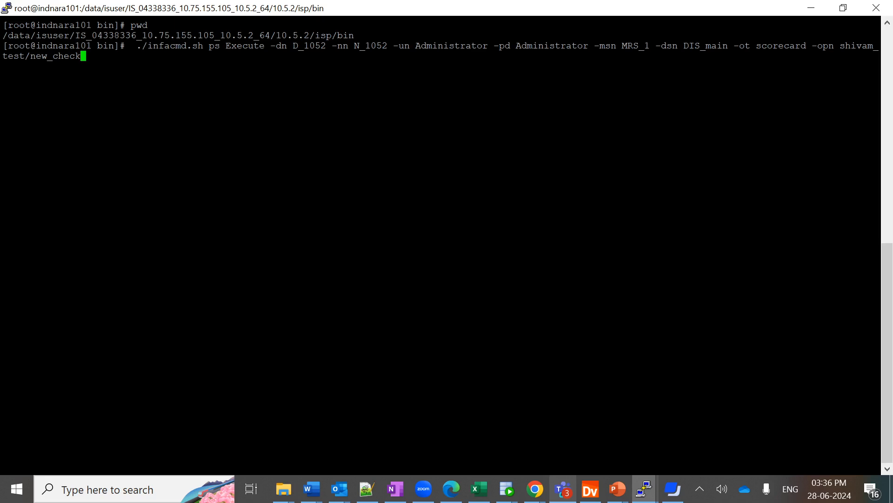
Submit the infacmd ps Execute command for the new_check scorecard on D_1052 with DIS_main.
{"action": "key", "text": "Return"}
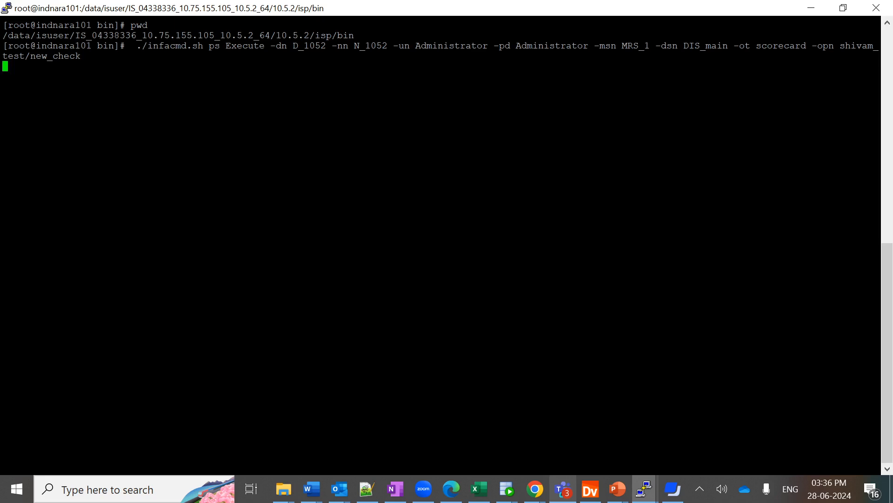
Confirm the new_check run request is queued in the Integration Service and succeeded.
{"action": "key", "text": "Return"}
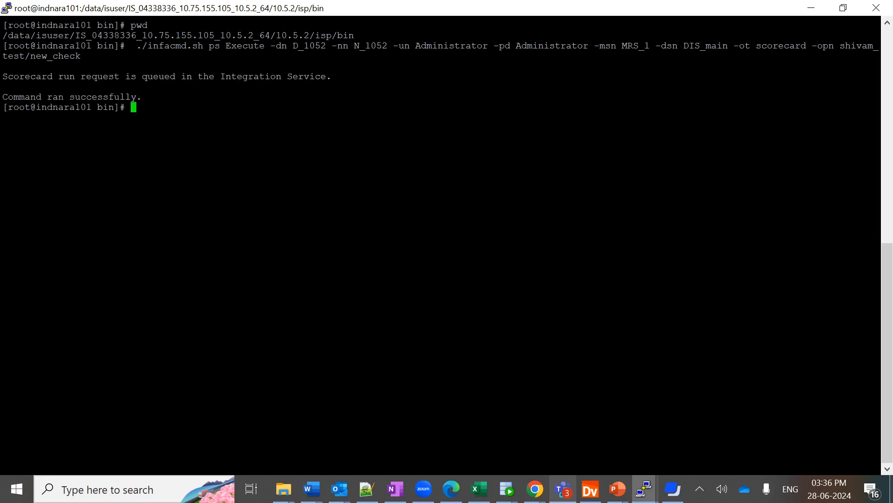